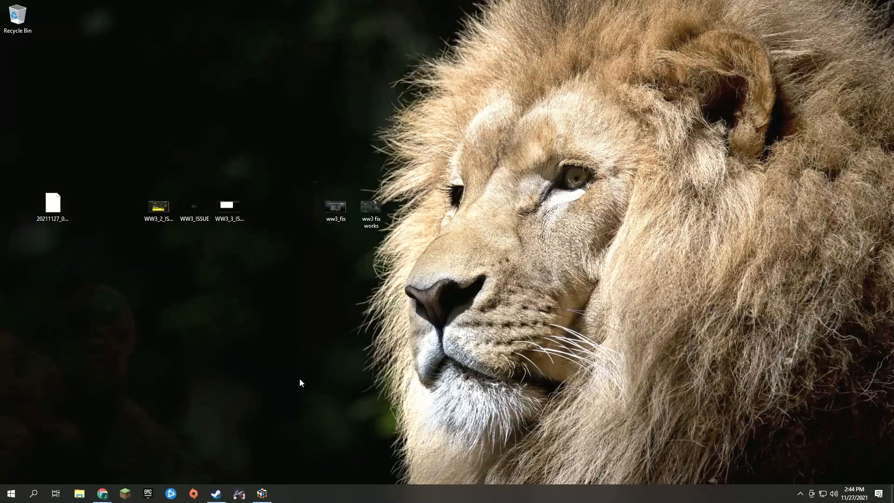
pyautogui.moveTo(302, 422)
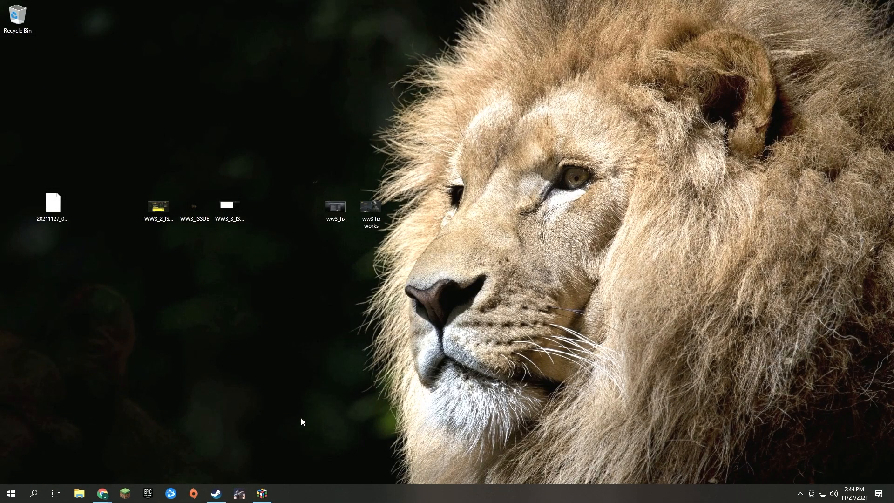
pyautogui.moveTo(231, 382)
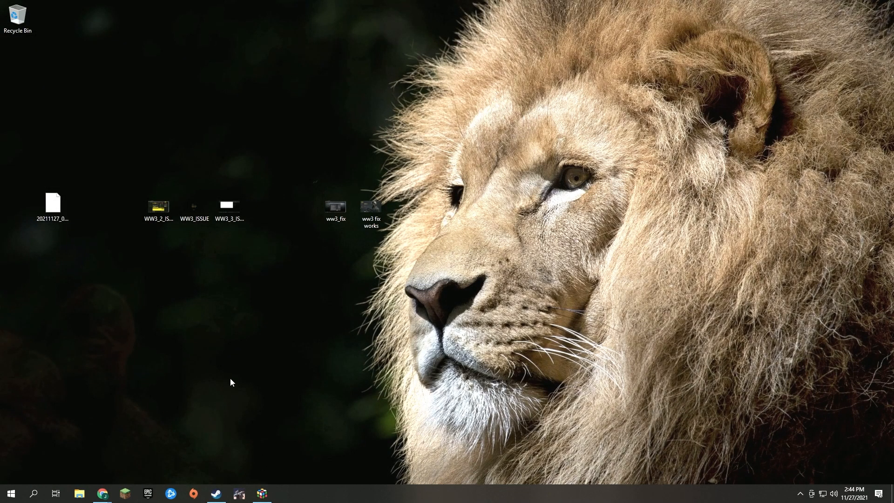
pyautogui.moveTo(228, 312)
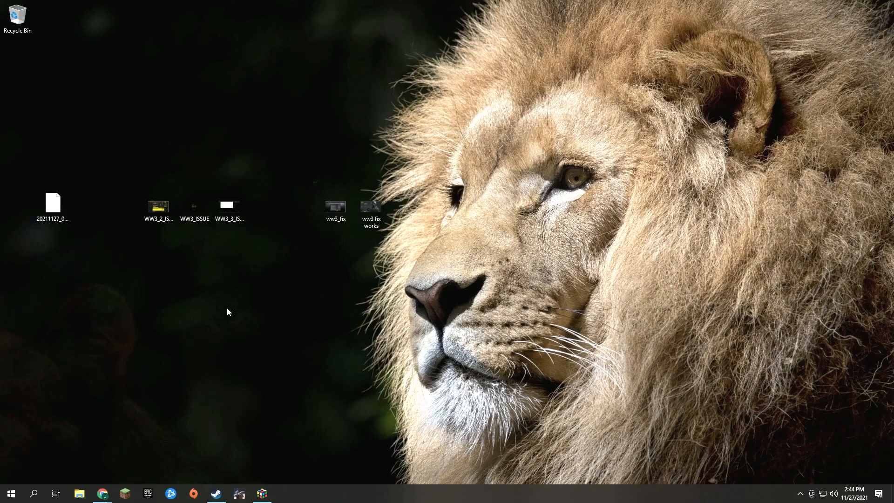
# Check the Steam library, then read the World War 3 support ticket in Chrome
pyautogui.click(157, 206)
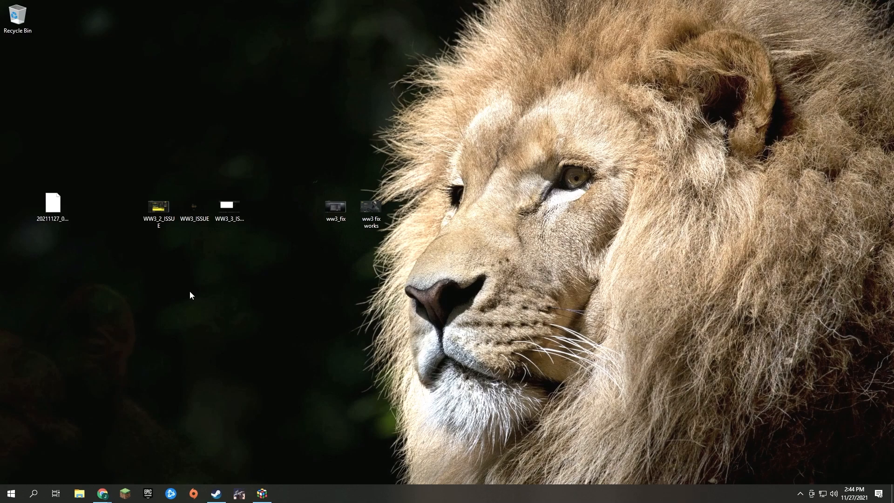
pyautogui.moveTo(196, 453)
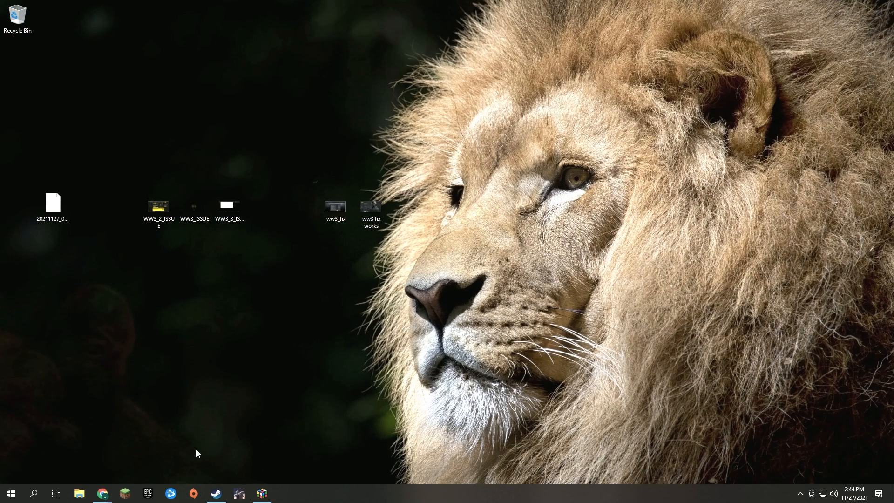
pyautogui.moveTo(188, 462)
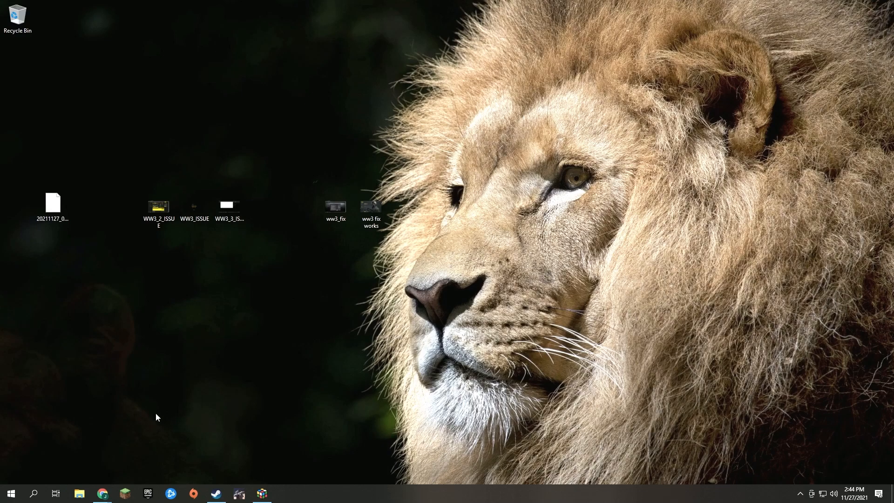
pyautogui.moveTo(211, 486)
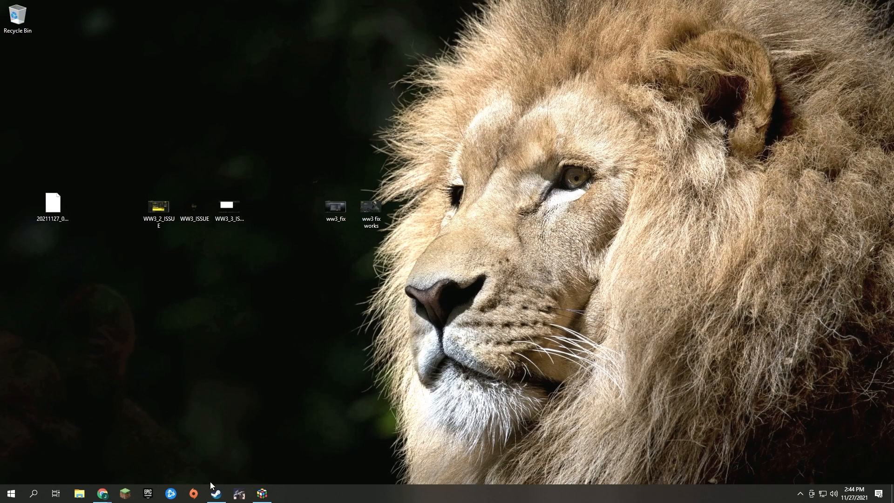
pyautogui.click(215, 493)
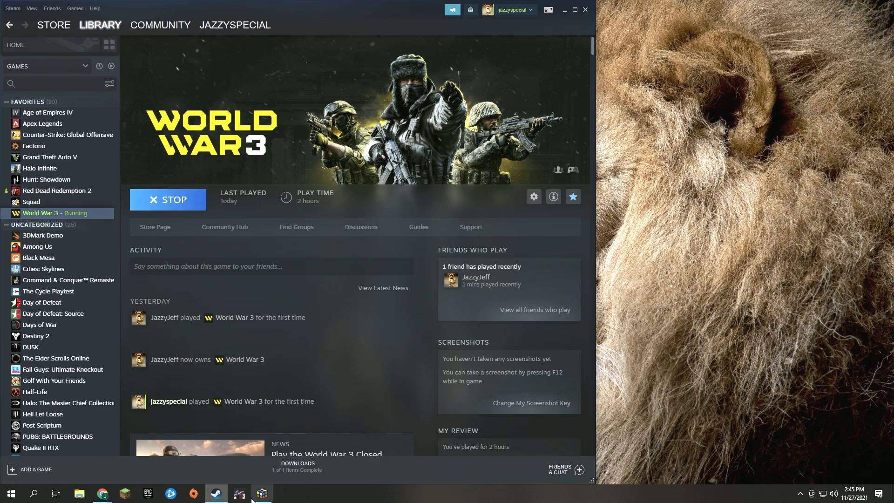
pyautogui.moveTo(261, 493)
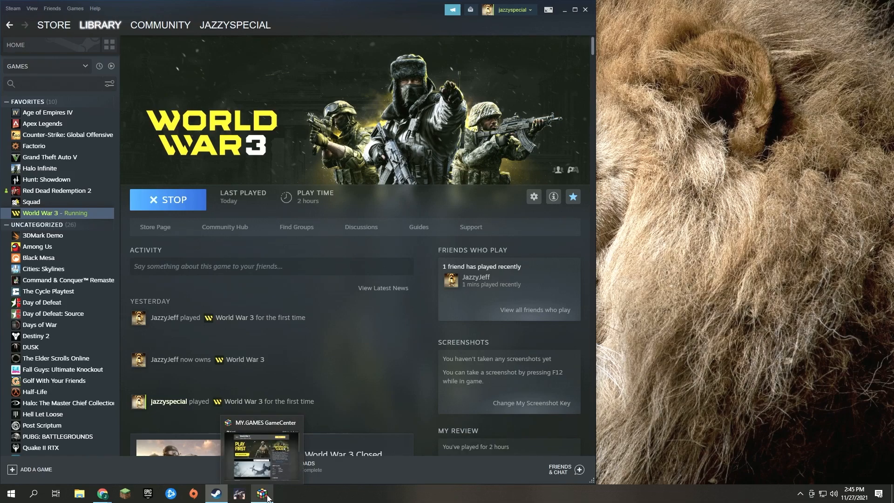
pyautogui.click(262, 493)
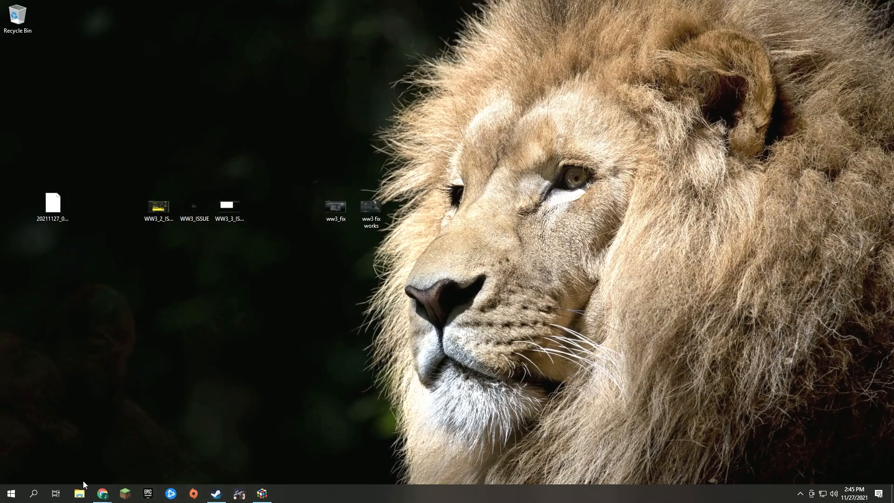
pyautogui.click(102, 493)
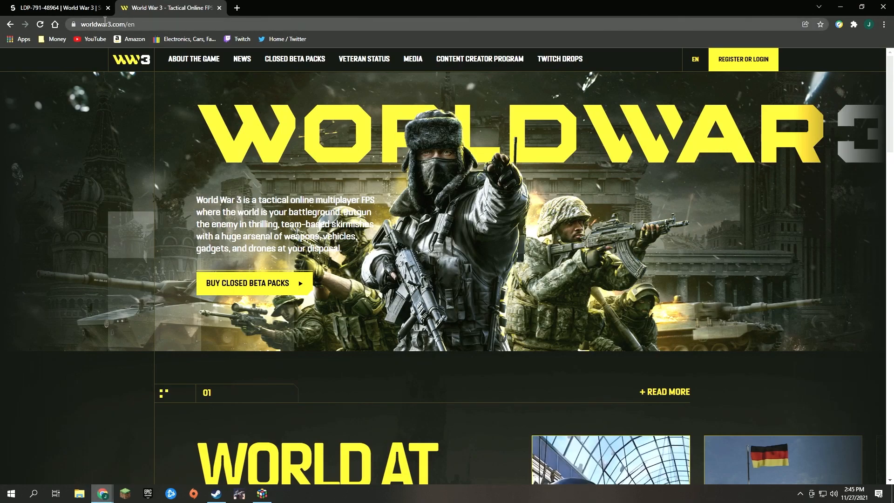
pyautogui.moveTo(761, 73)
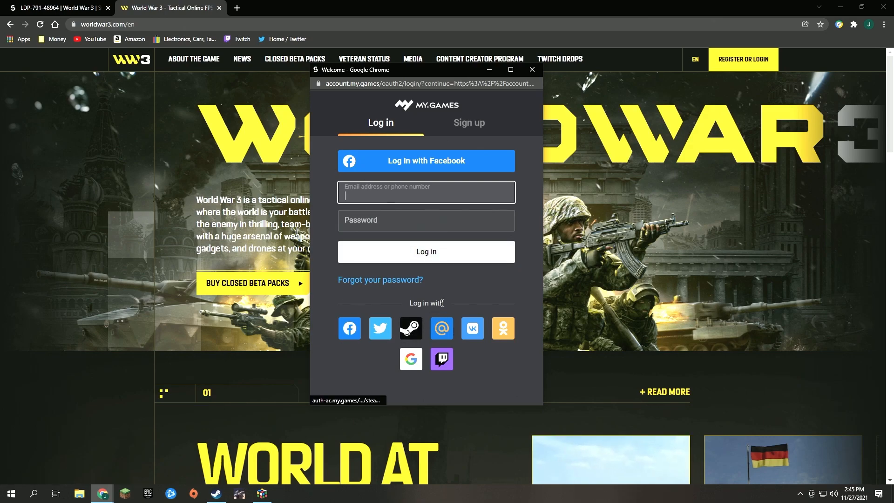
pyautogui.moveTo(463, 290)
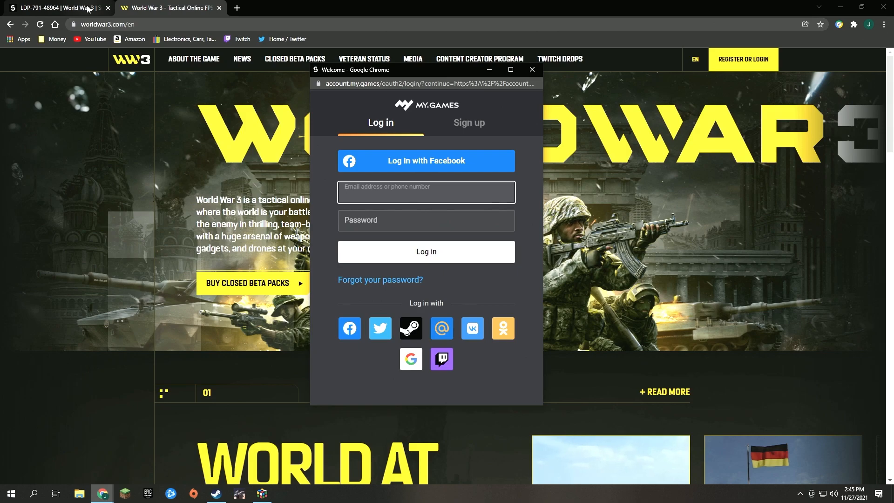
pyautogui.click(57, 8)
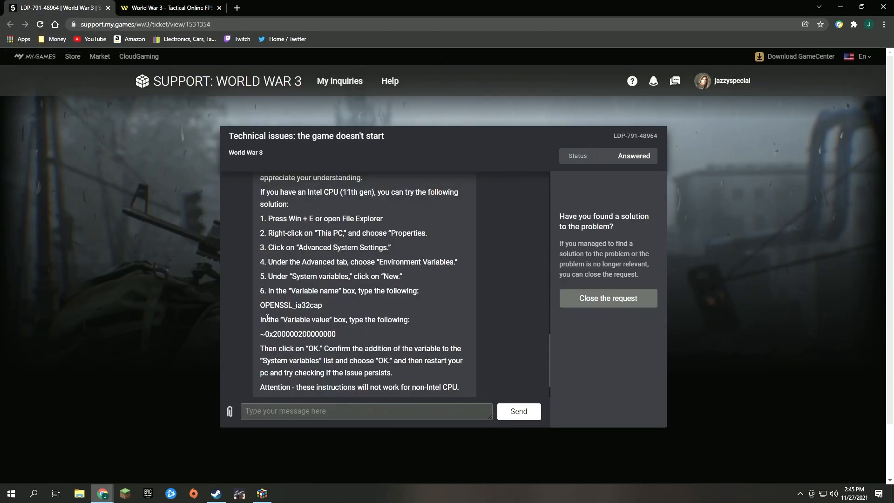
pyautogui.moveTo(192, 128)
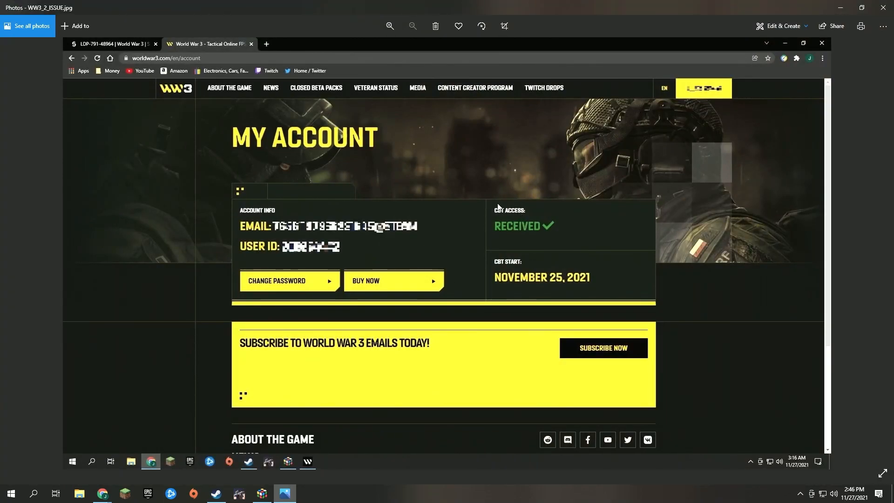
pyautogui.moveTo(584, 229)
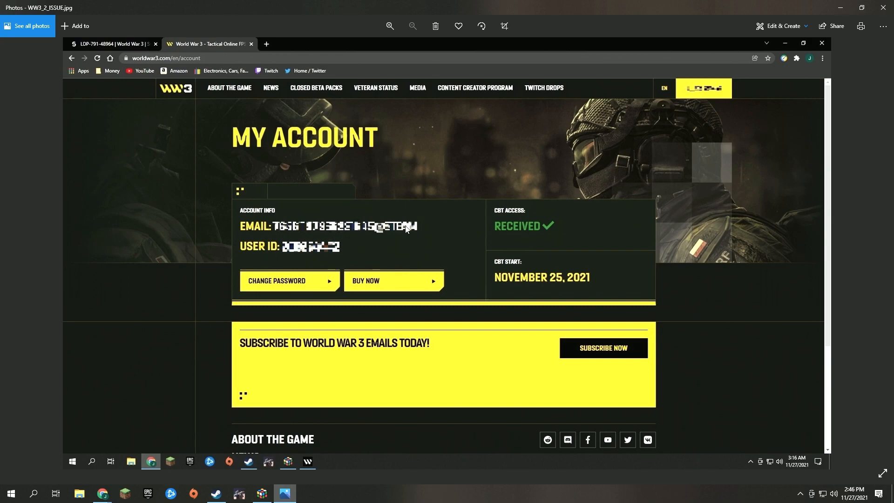
pyautogui.moveTo(342, 253)
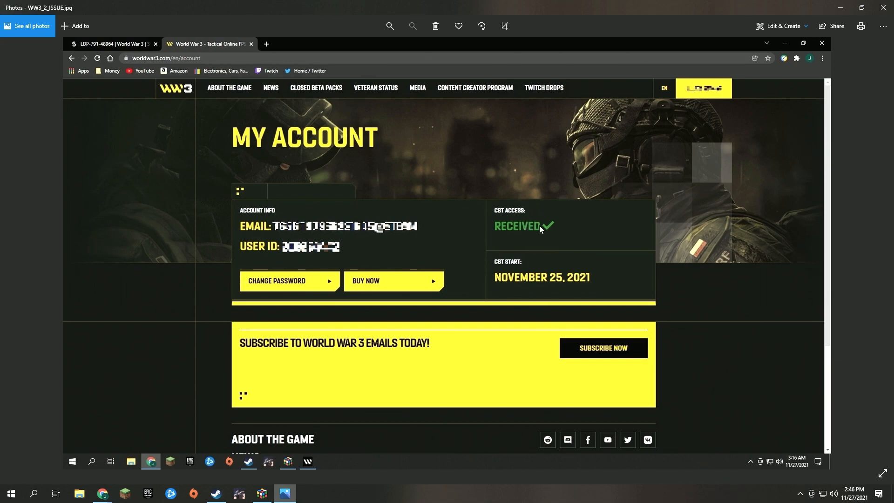
pyautogui.moveTo(135, 66)
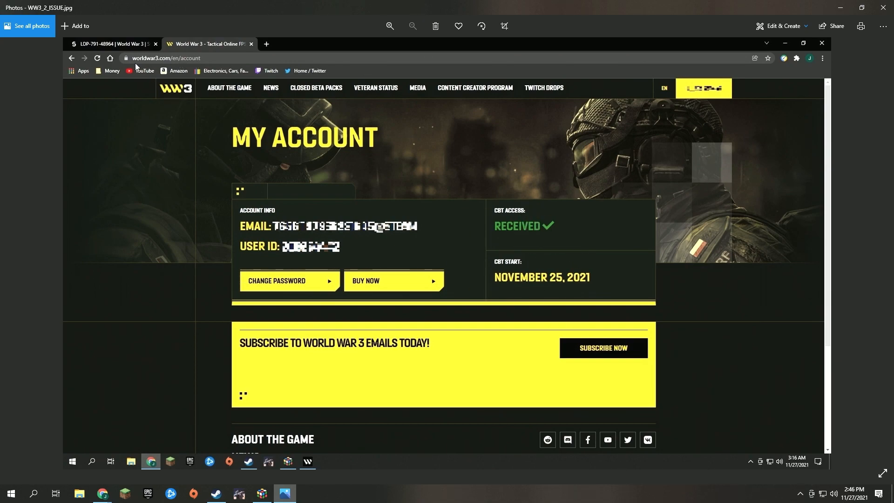
pyautogui.moveTo(542, 226)
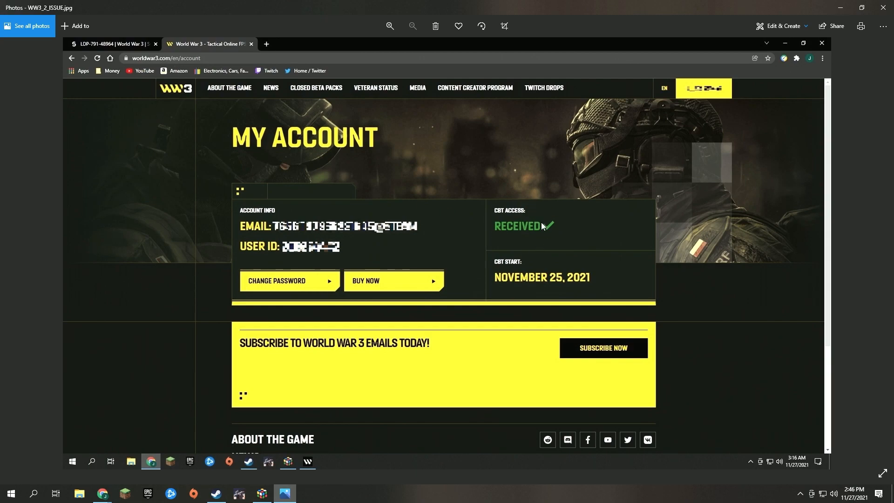
pyautogui.moveTo(843, 7)
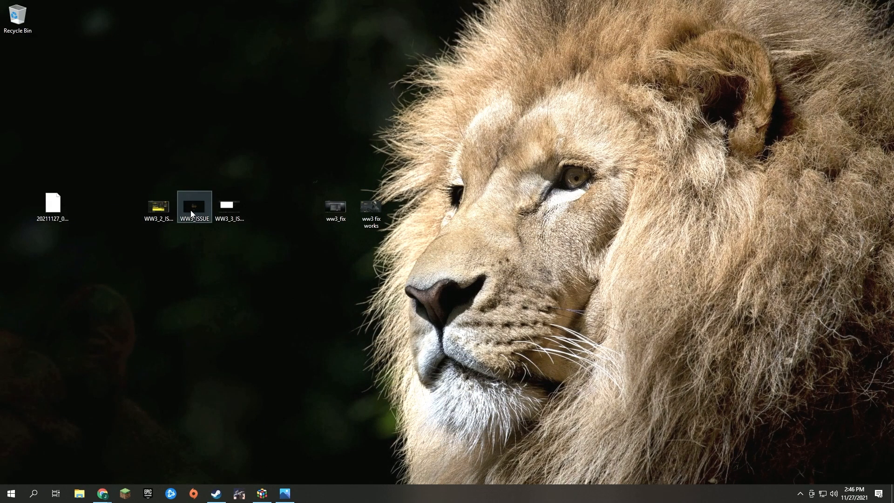
pyautogui.doubleClick(195, 206)
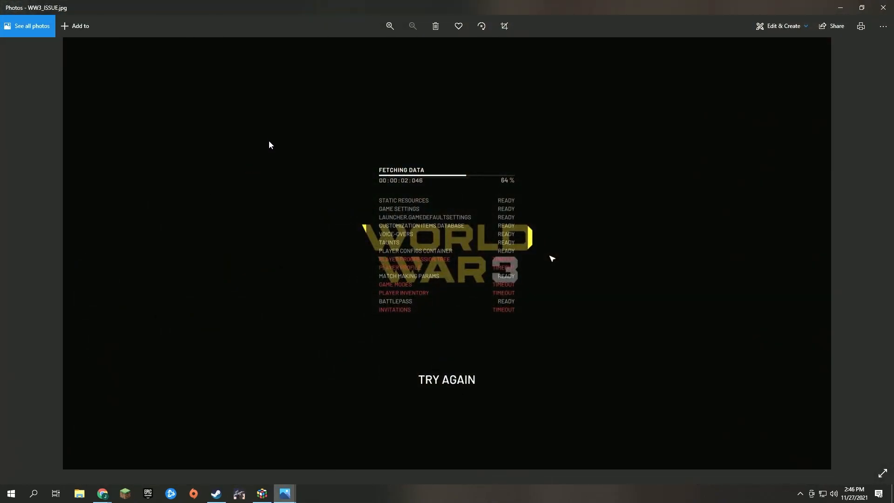
pyautogui.moveTo(396, 268)
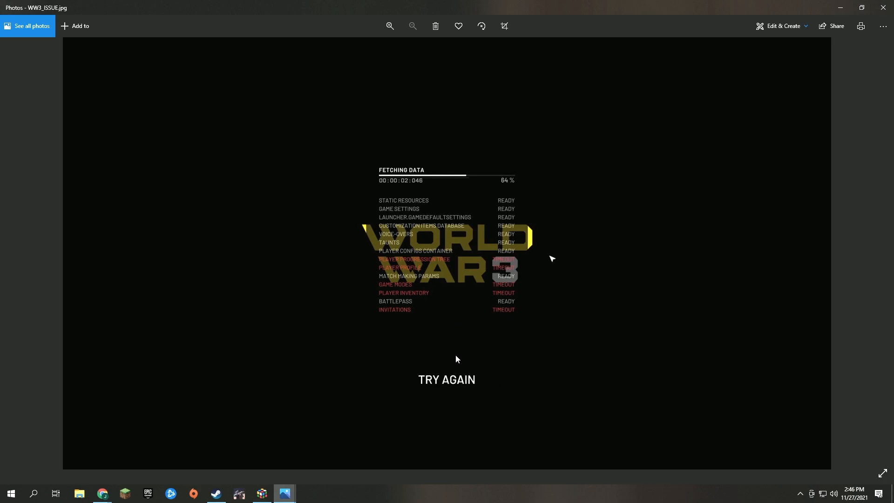
pyautogui.moveTo(632, 257)
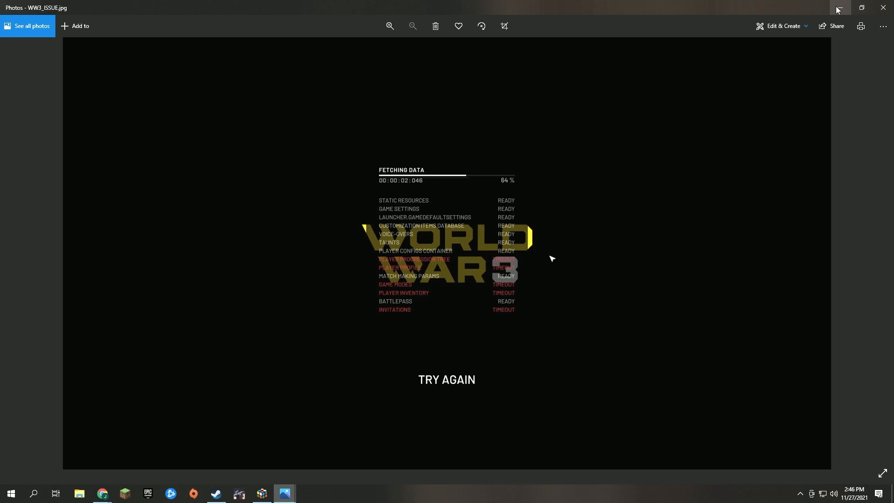
pyautogui.moveTo(839, 11)
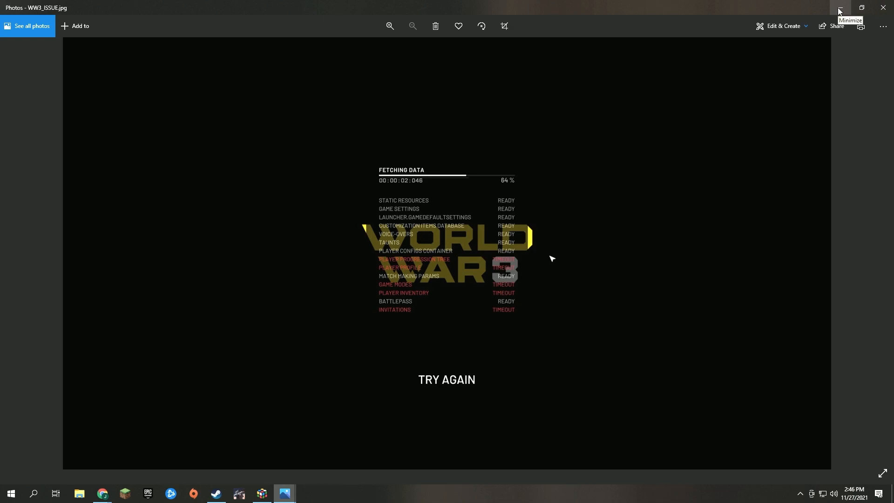
pyautogui.click(839, 8)
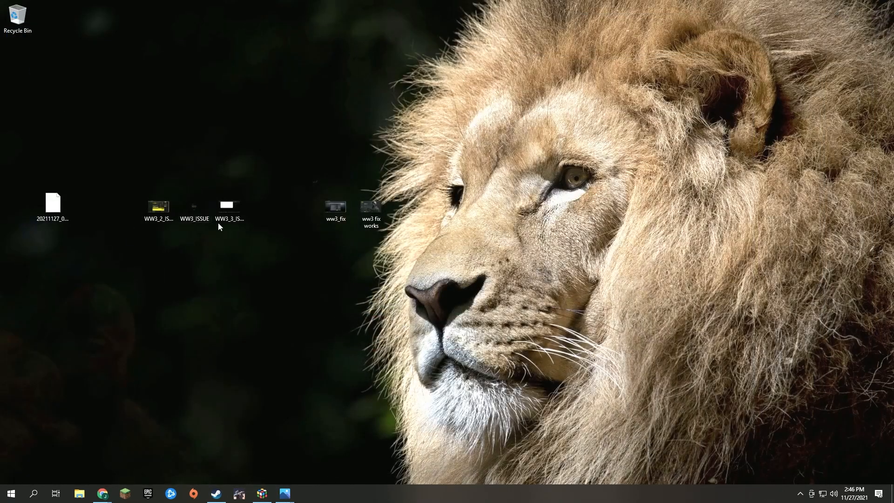
pyautogui.click(229, 206)
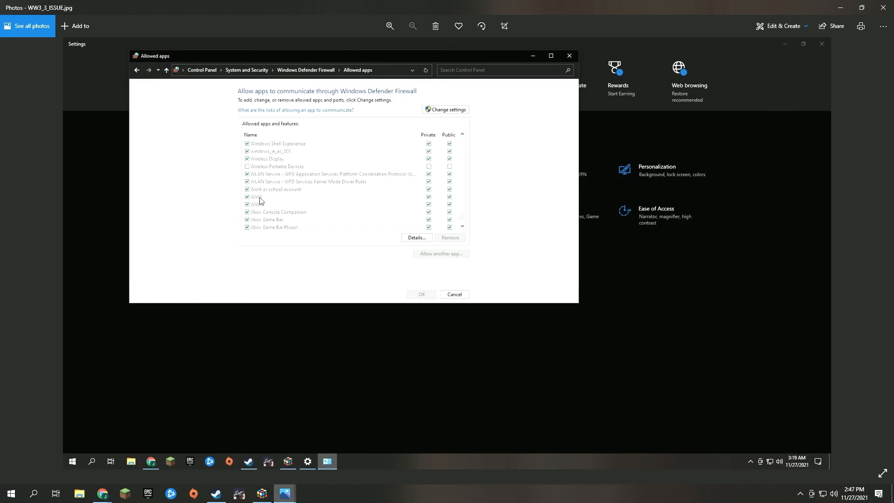
pyautogui.moveTo(443, 206)
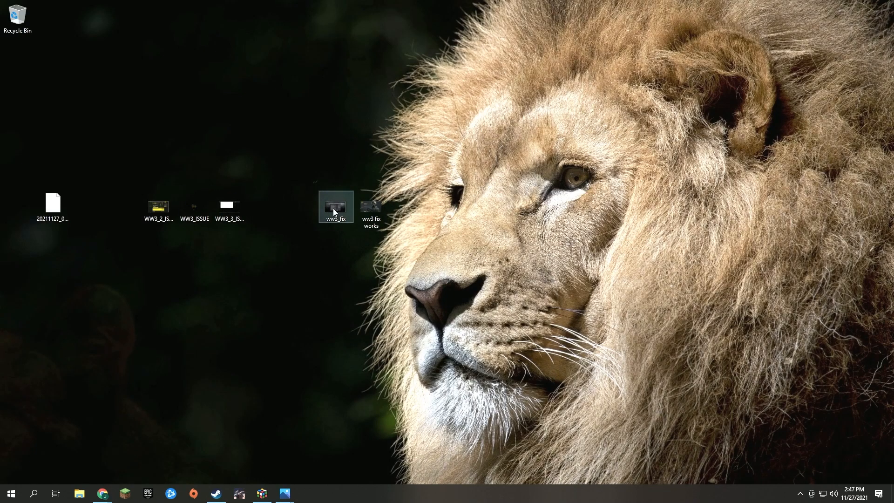
# Open the ww3_fix screenshot of the answered support ticket
pyautogui.click(230, 206)
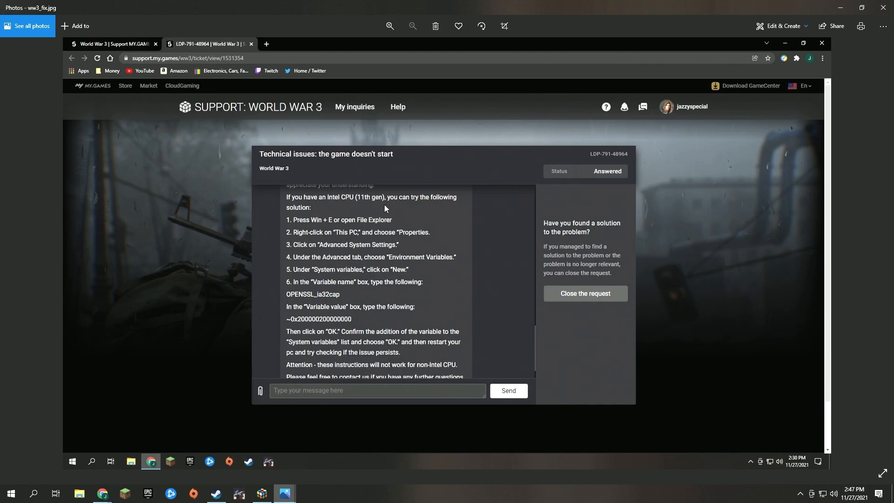
pyautogui.moveTo(315, 239)
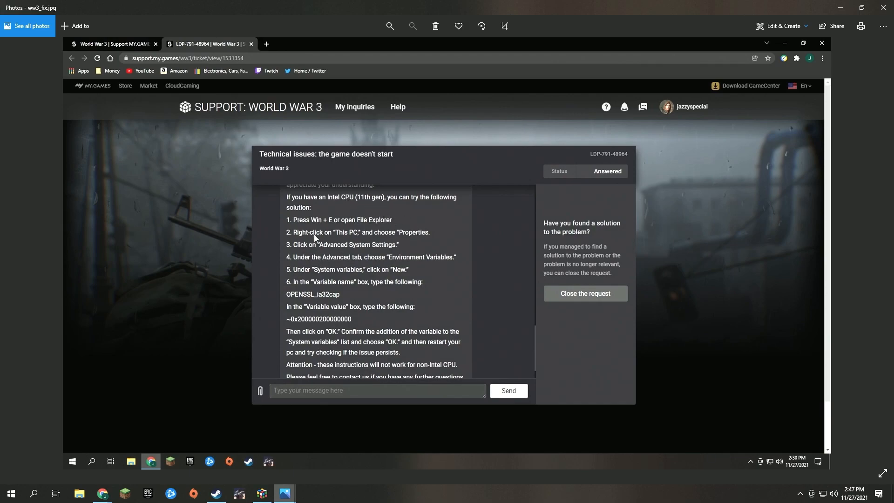
pyautogui.moveTo(266, 287)
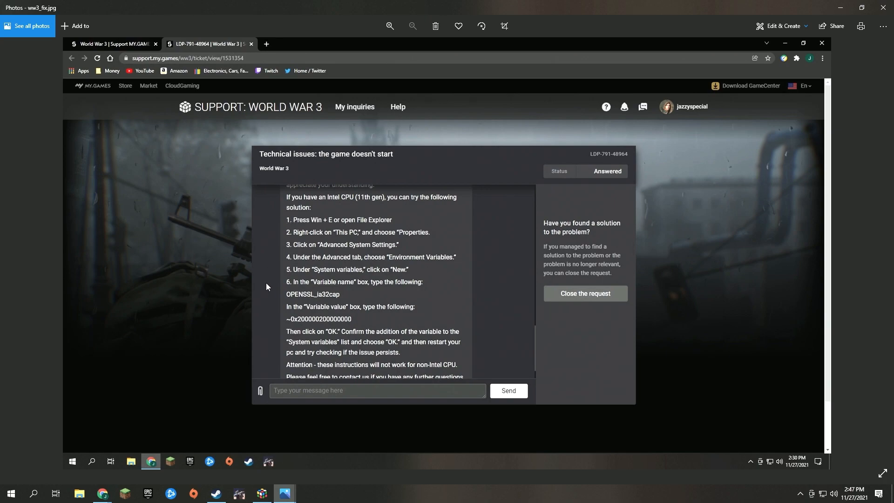
pyautogui.moveTo(272, 363)
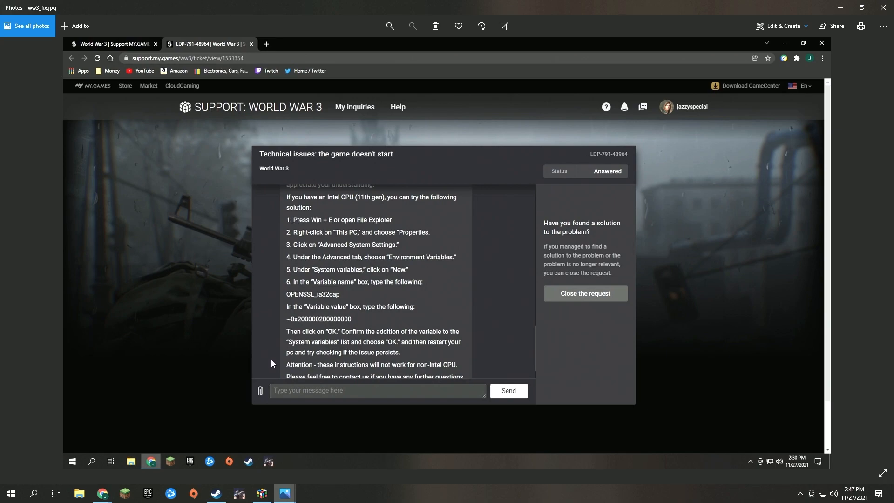
pyautogui.moveTo(275, 374)
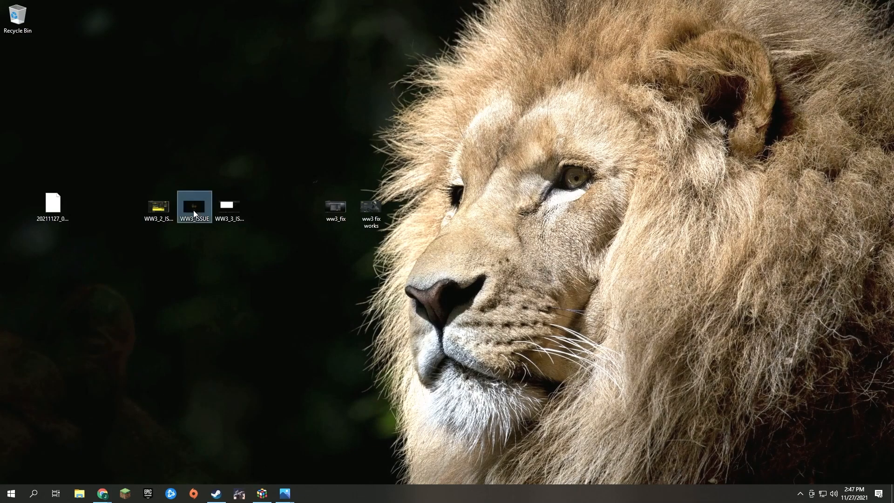
pyautogui.doubleClick(195, 206)
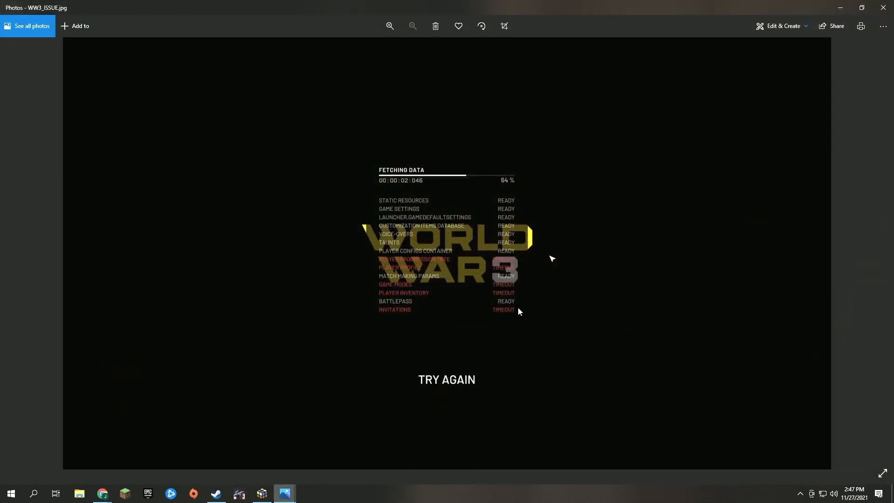
pyautogui.moveTo(525, 312)
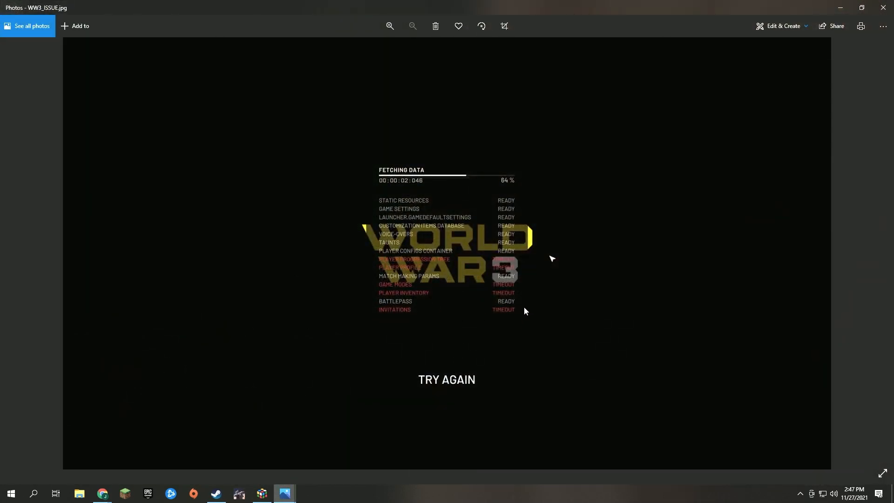
pyautogui.moveTo(402, 347)
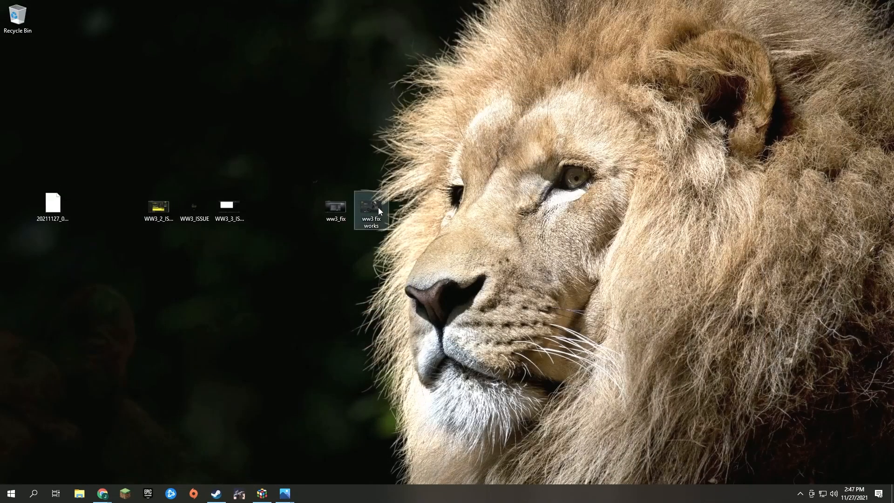
pyautogui.doubleClick(371, 207)
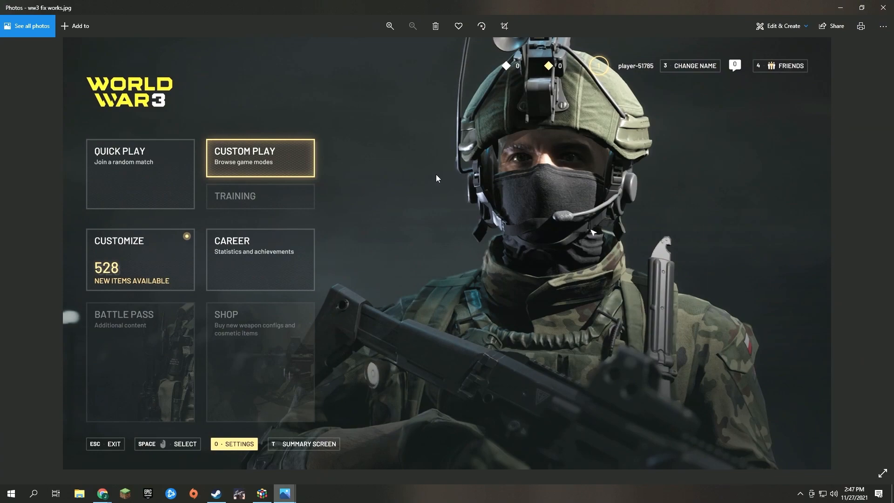
pyautogui.moveTo(667, 89)
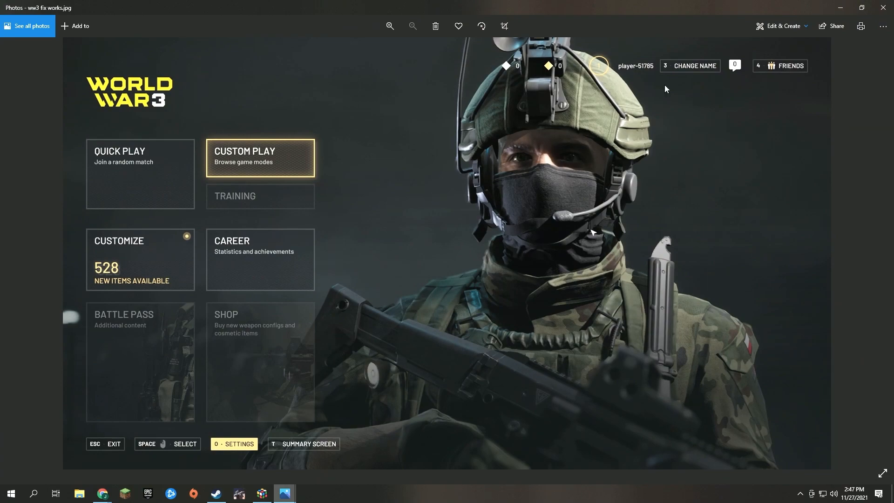
pyautogui.moveTo(619, 205)
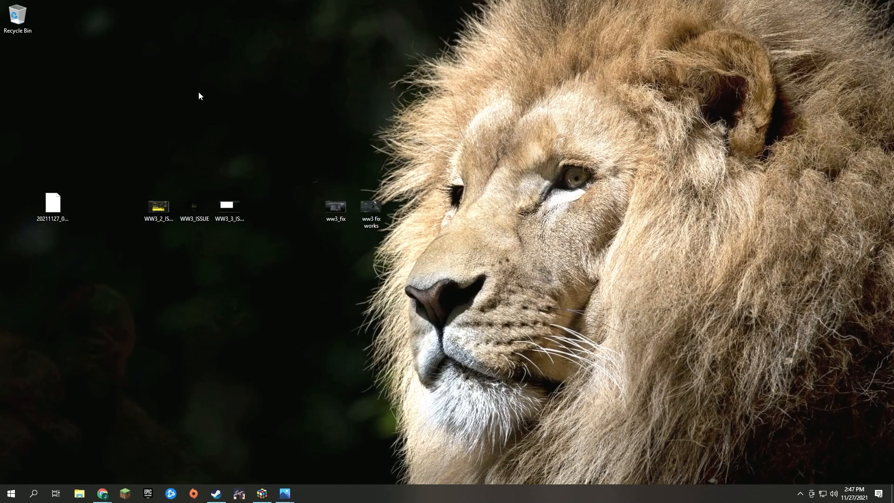
pyautogui.moveTo(248, 475)
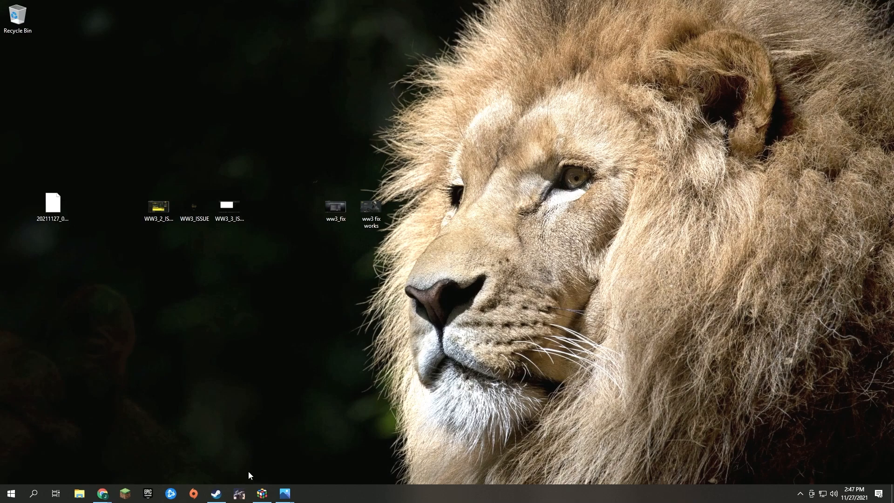
pyautogui.click(262, 493)
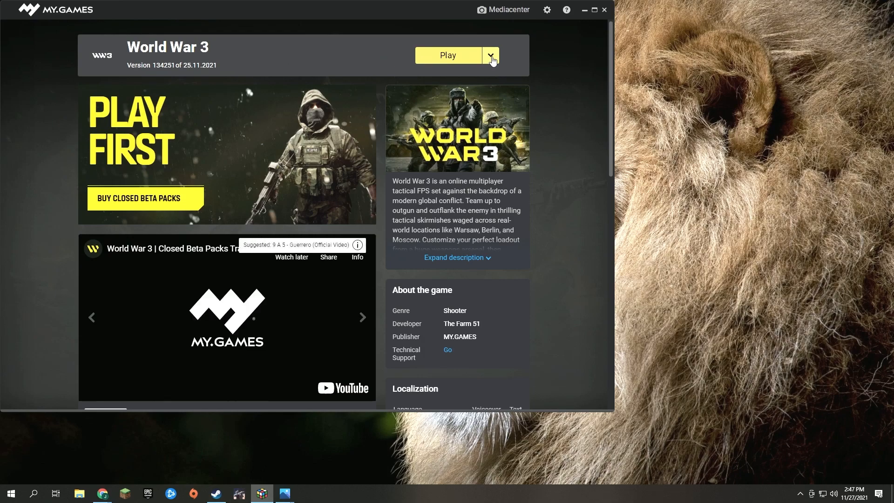
pyautogui.click(489, 56)
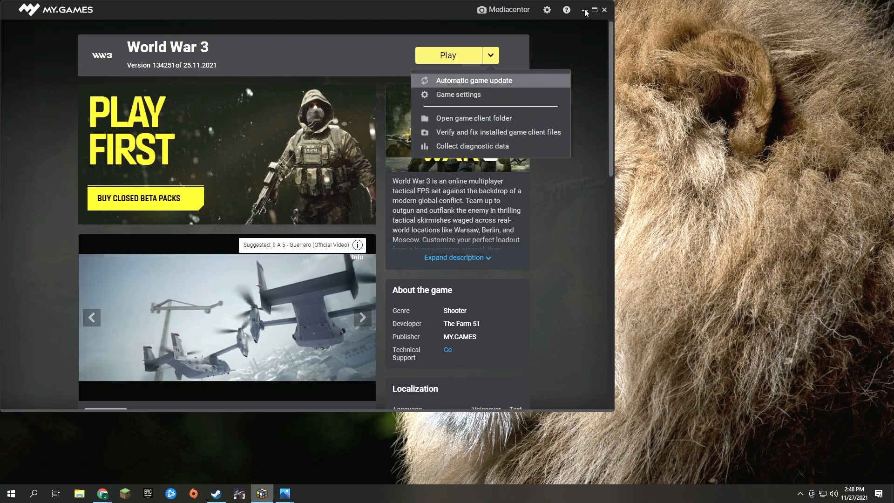
pyautogui.click(593, 10)
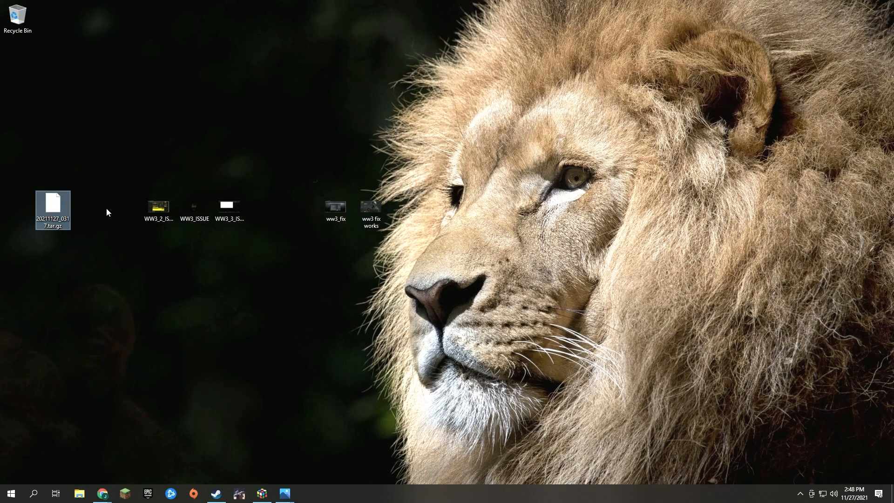
# Move 20211127_0317.tar.gz above the screenshots, then select the ww3 fix works screenshot
pyautogui.moveTo(52, 211); pyautogui.dragTo(158, 163)
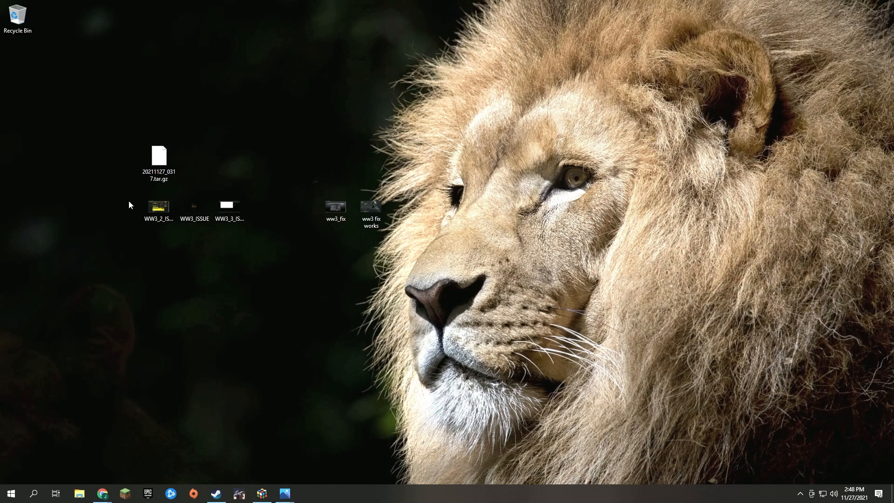
pyautogui.click(158, 159)
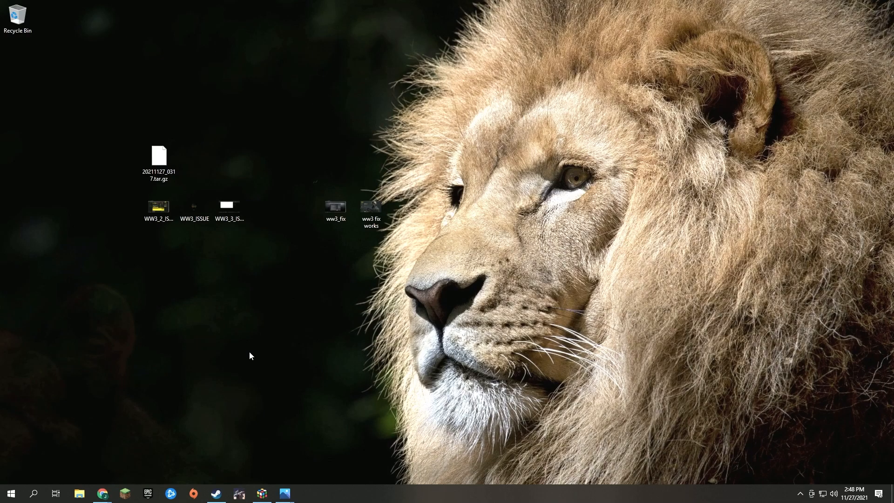
pyautogui.moveTo(182, 283)
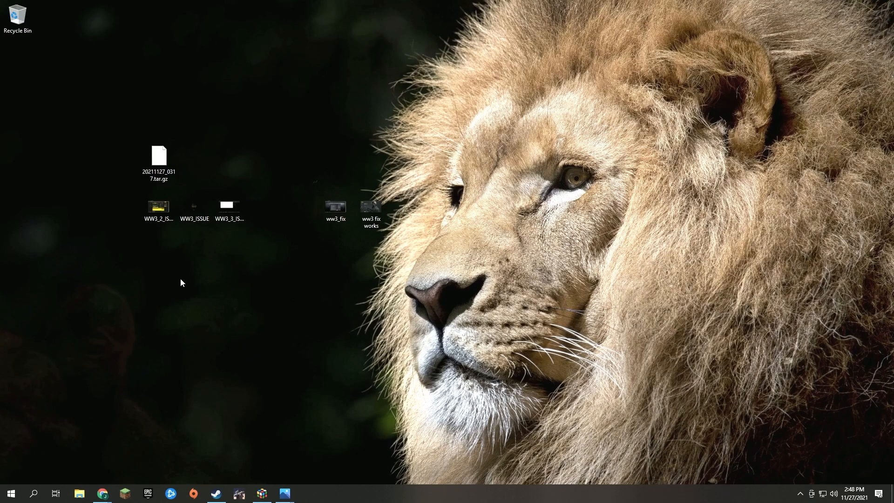
pyautogui.moveTo(118, 138)
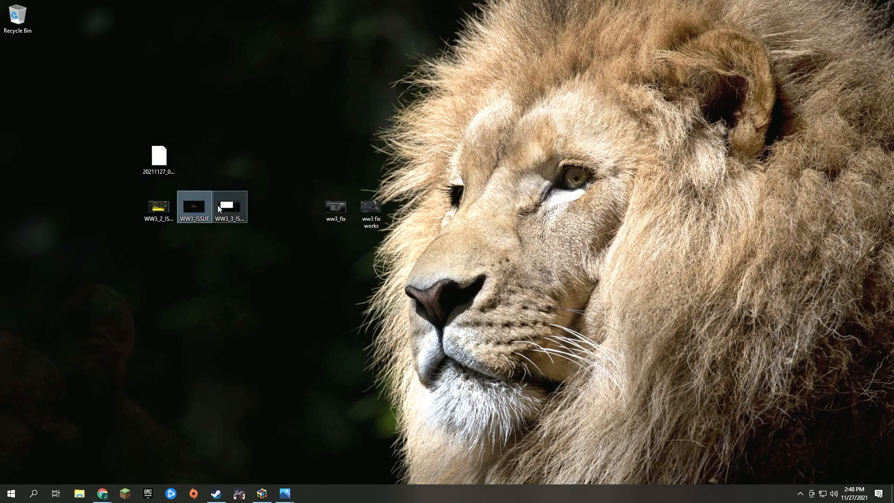
pyautogui.click(226, 152)
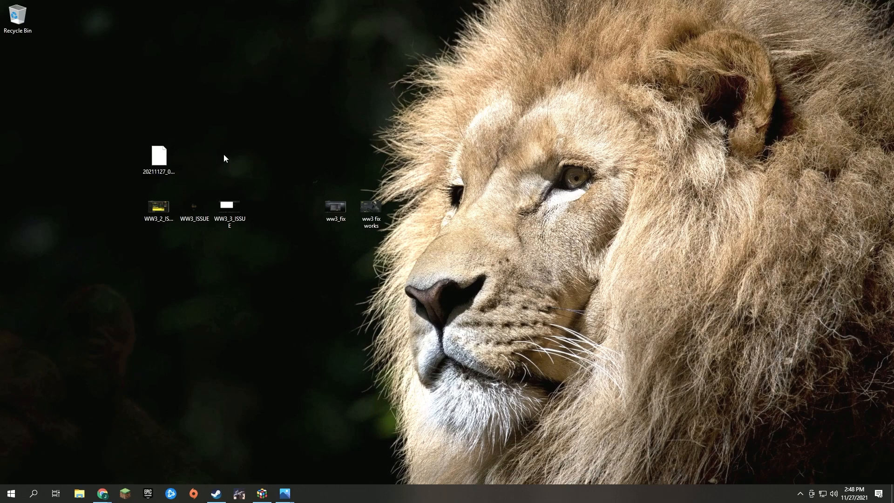
pyautogui.moveTo(236, 130)
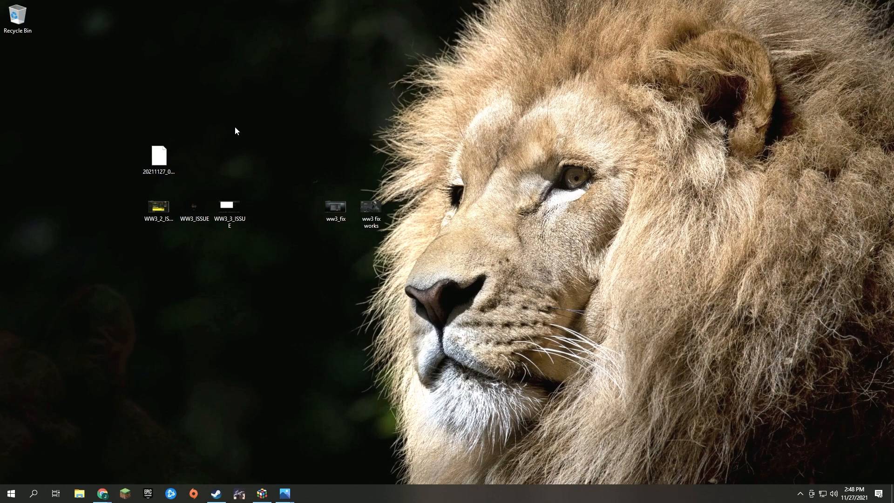
pyautogui.moveTo(234, 474)
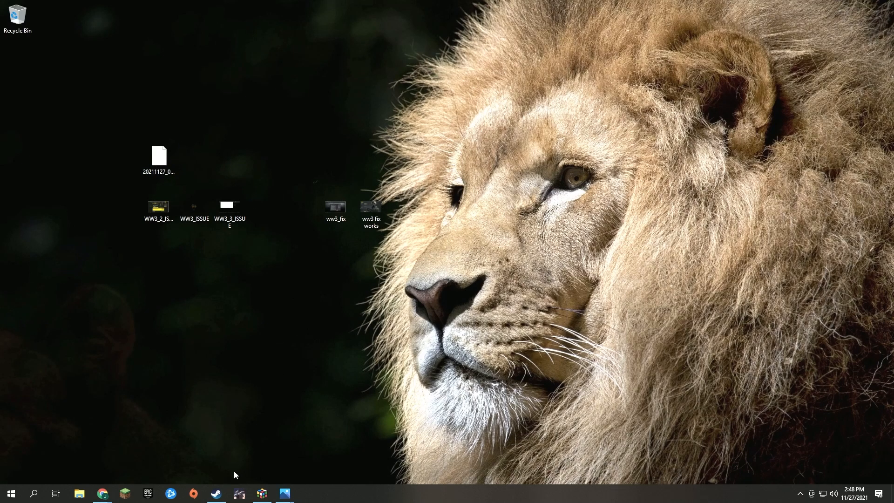
pyautogui.moveTo(216, 494)
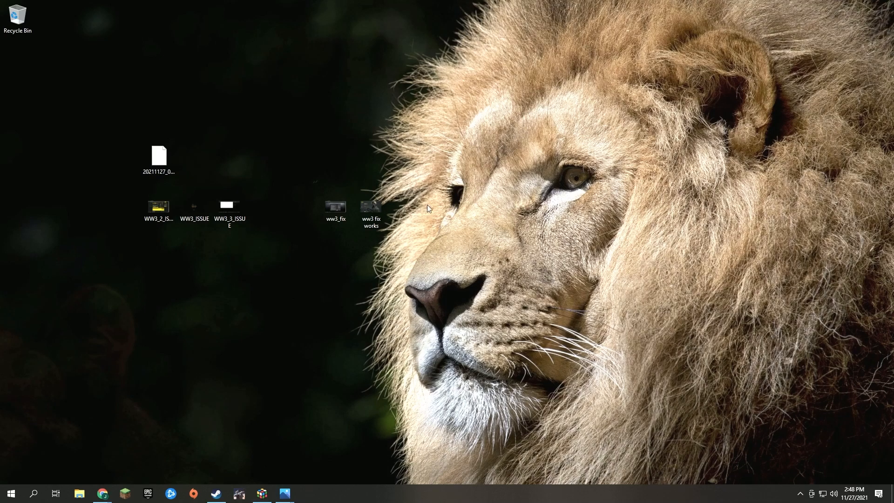
pyautogui.click(371, 208)
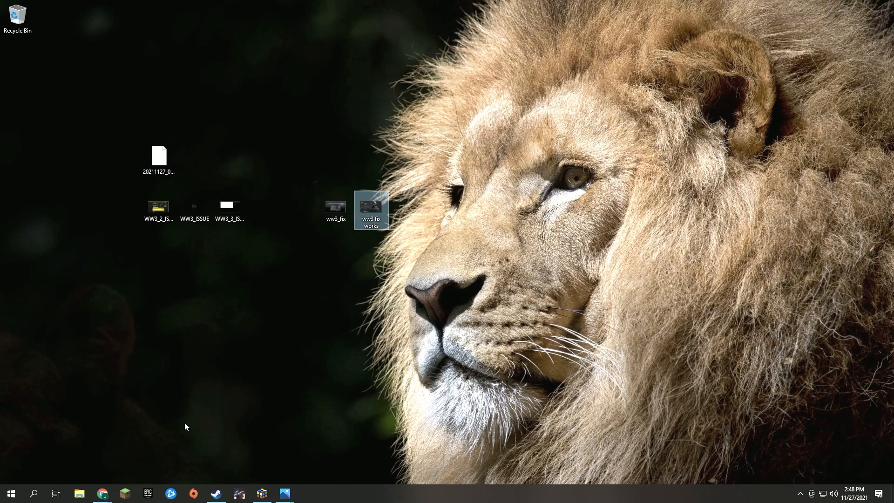
pyautogui.moveTo(279, 389)
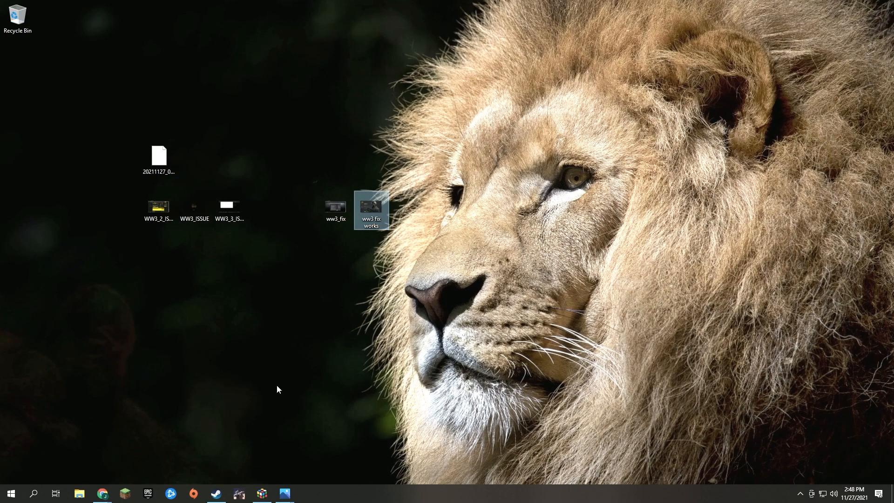
pyautogui.moveTo(285, 416)
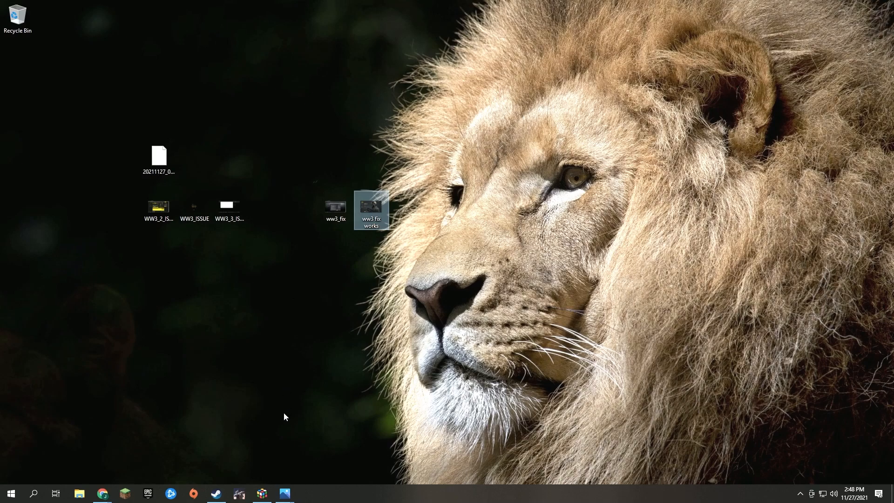
pyautogui.moveTo(320, 391)
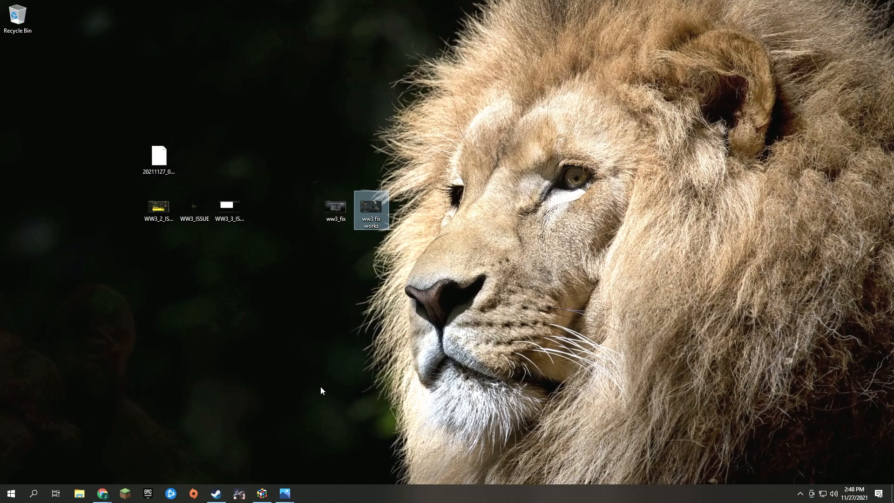